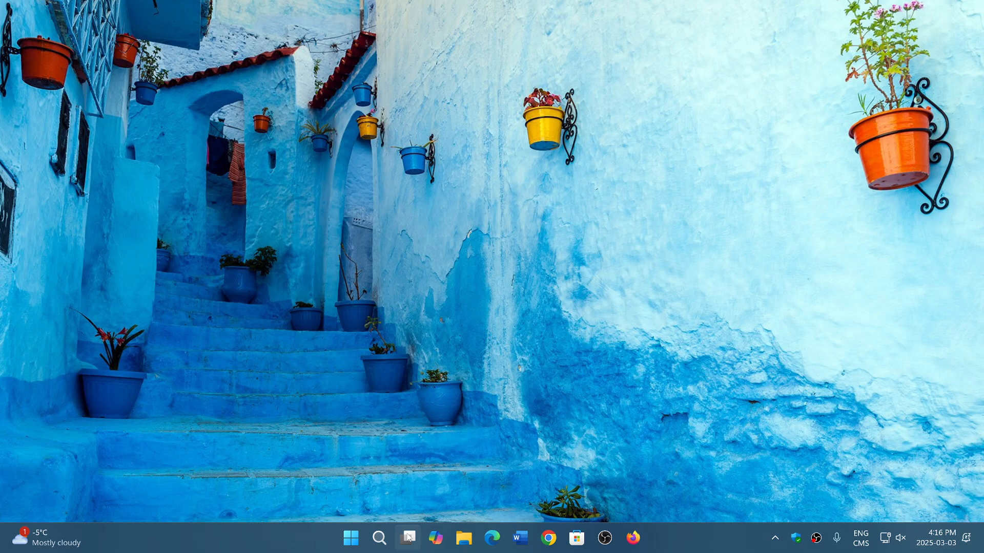
# Launch Settings from the Start menu so its Home page appears
pyautogui.click(351, 538)
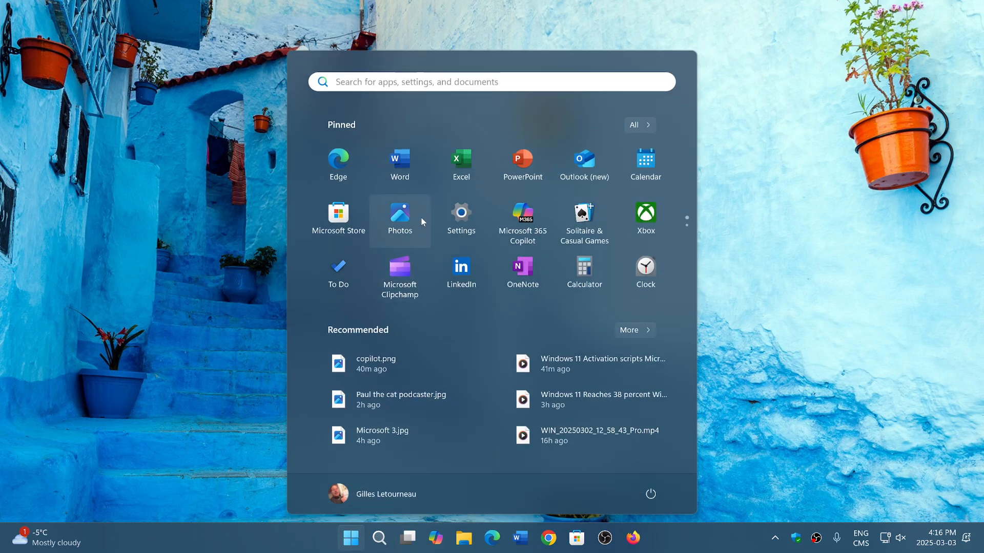
pyautogui.click(460, 213)
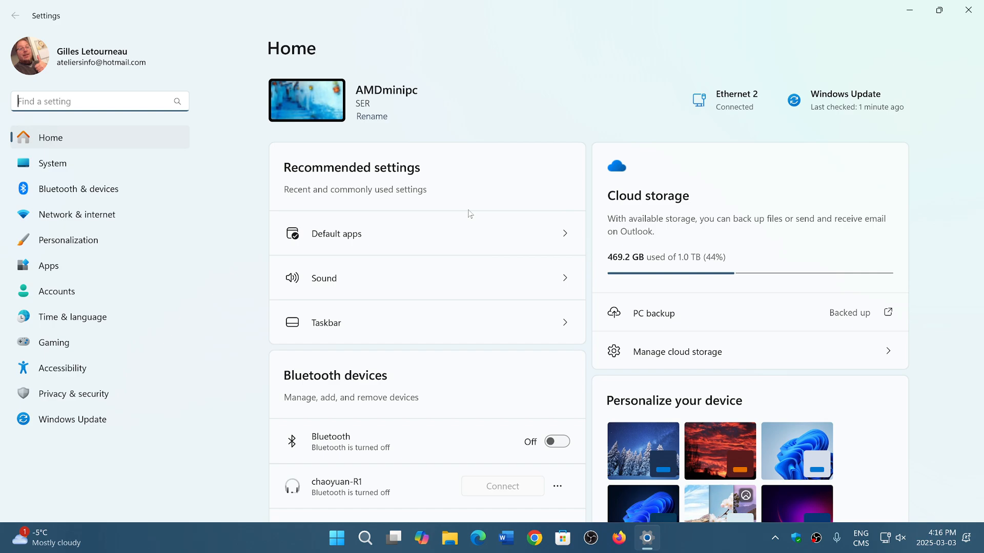
# Go to Windows Update, confirm 'You're up to date', and view the Update history list
pyautogui.click(72, 419)
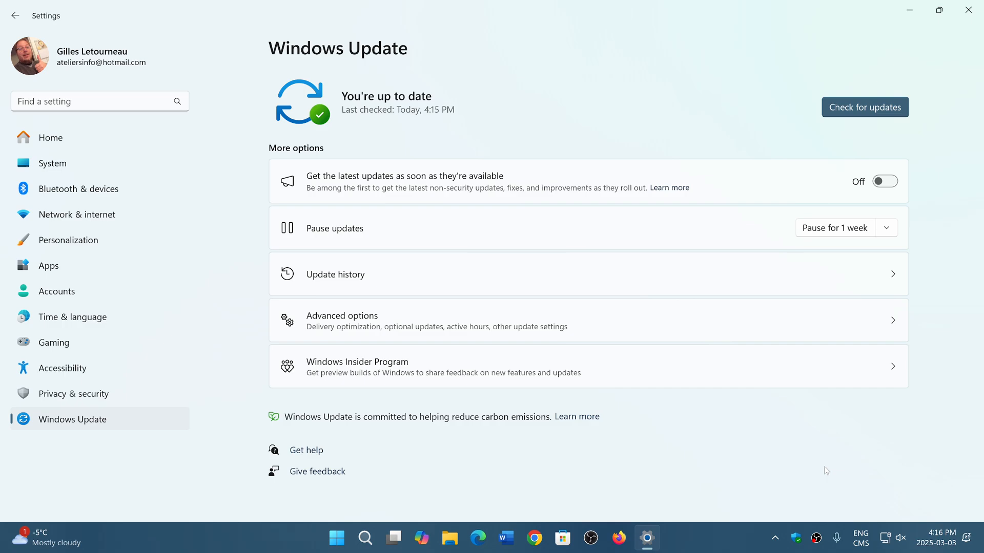
pyautogui.moveTo(629, 281)
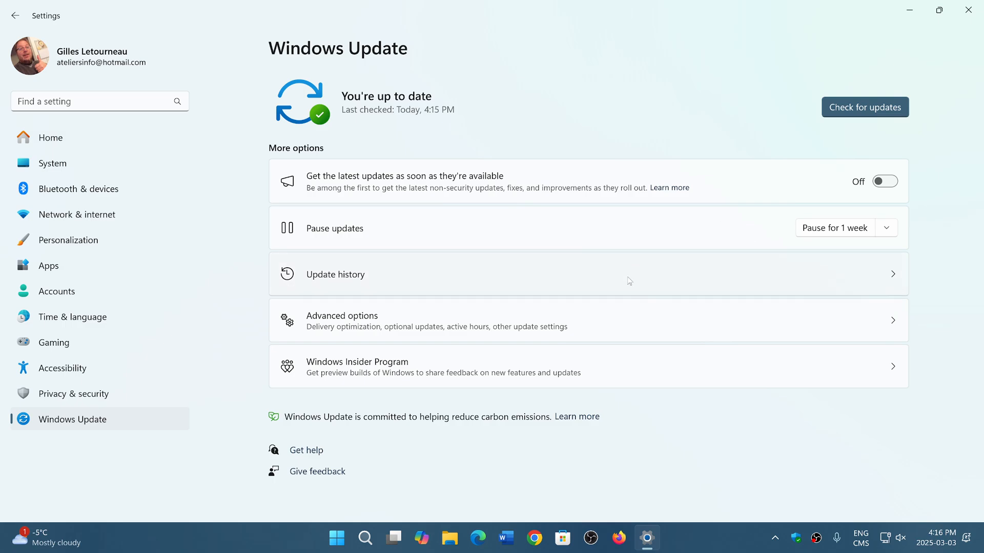
pyautogui.click(334, 275)
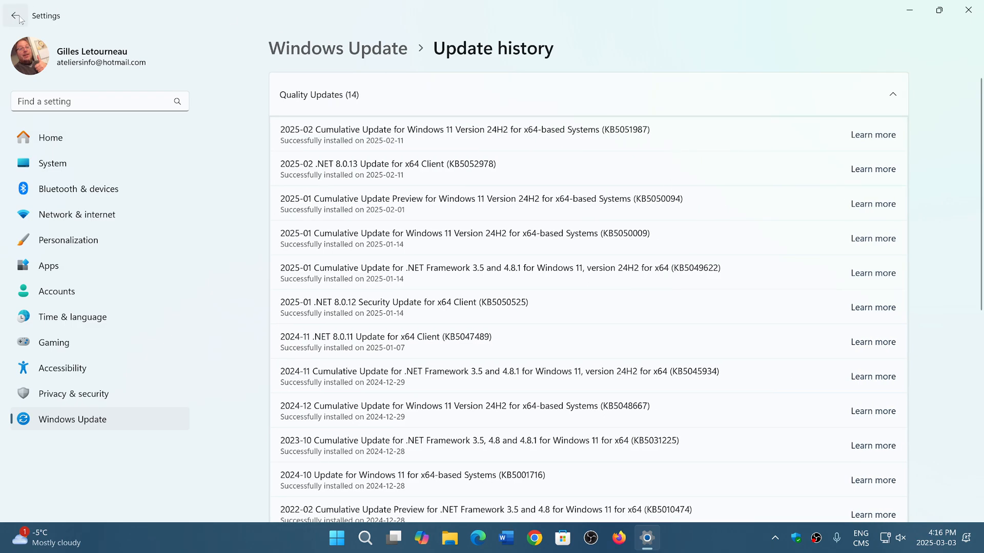
# Return to the Windows Update status page and close Settings to the desktop
pyautogui.click(15, 15)
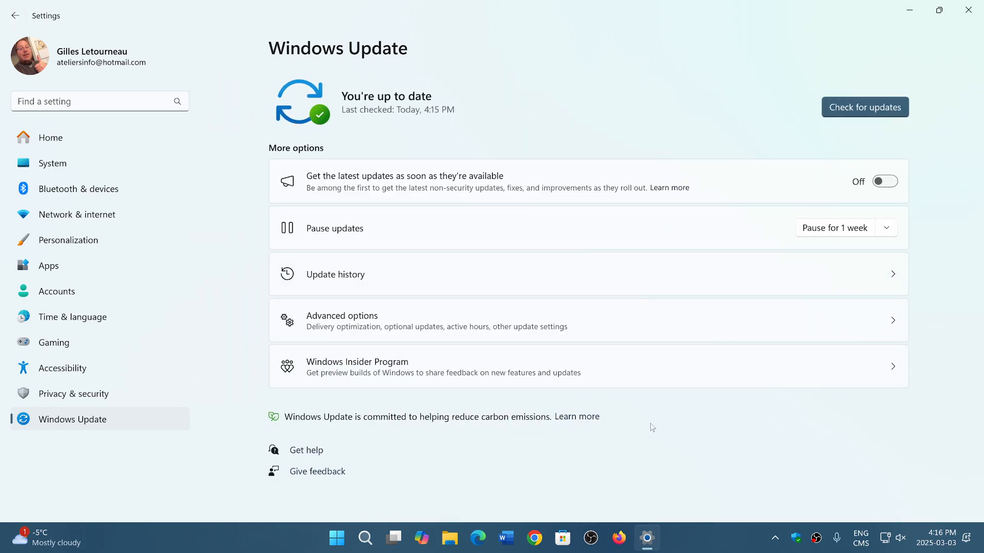
pyautogui.moveTo(608, 491)
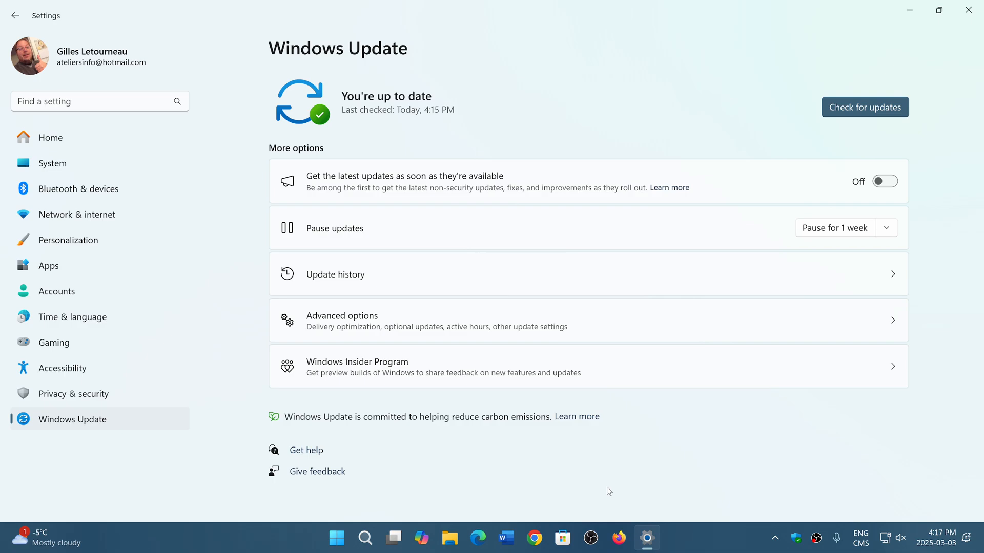
pyautogui.moveTo(704, 187)
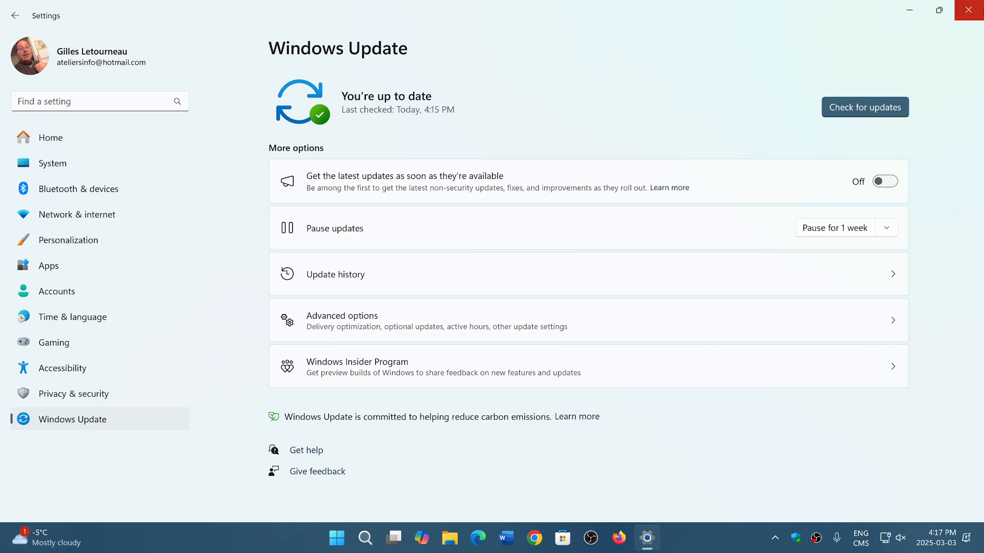
pyautogui.moveTo(970, 13)
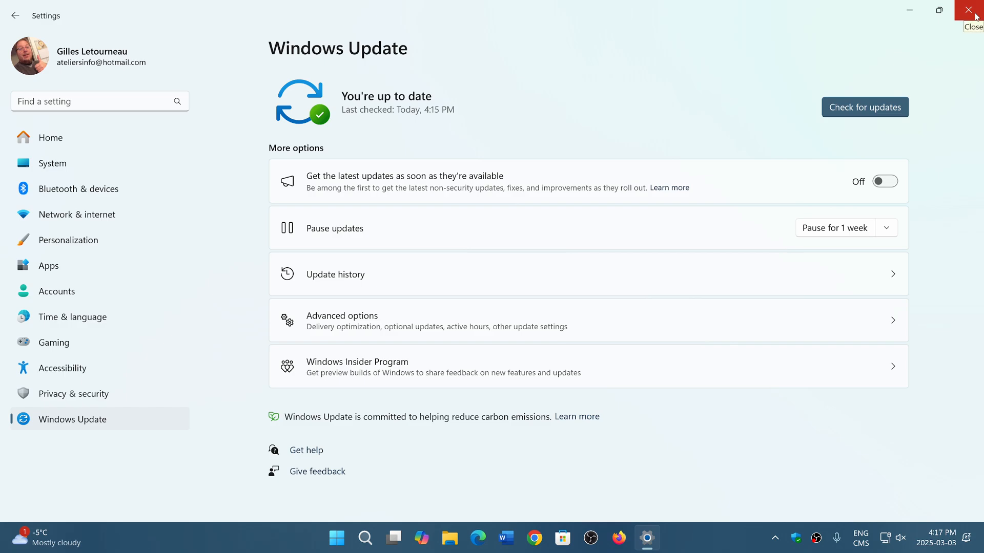
pyautogui.moveTo(725, 93)
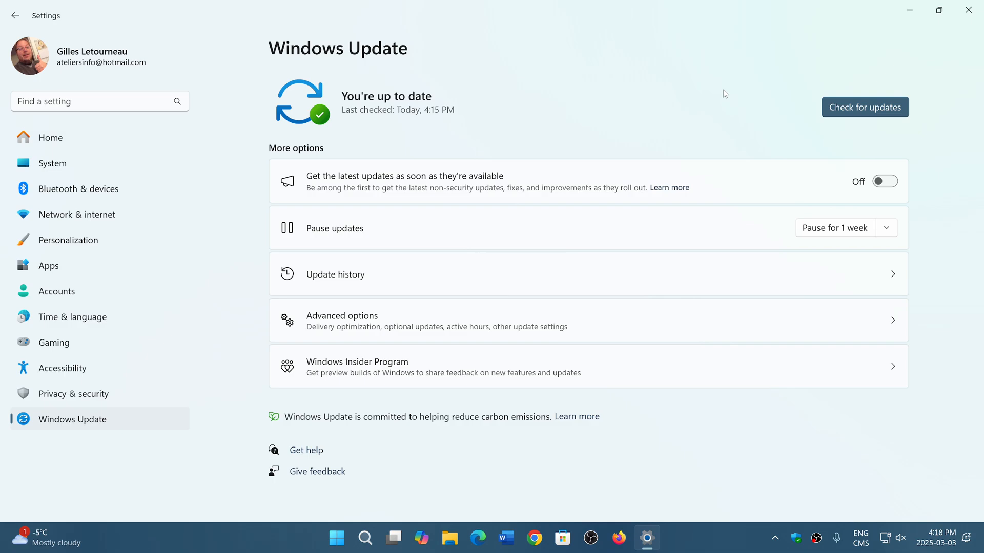
pyautogui.moveTo(617, 97)
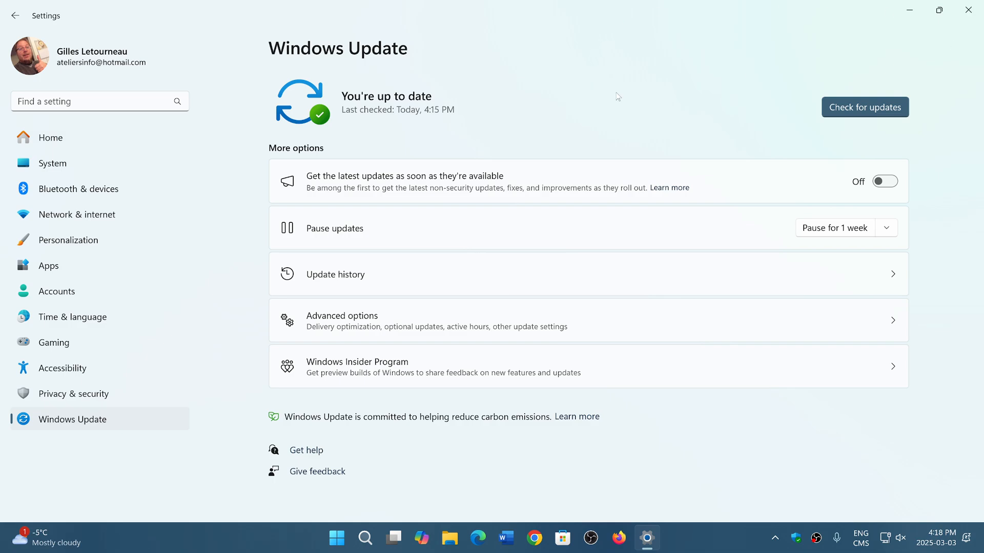
pyautogui.moveTo(654, 110)
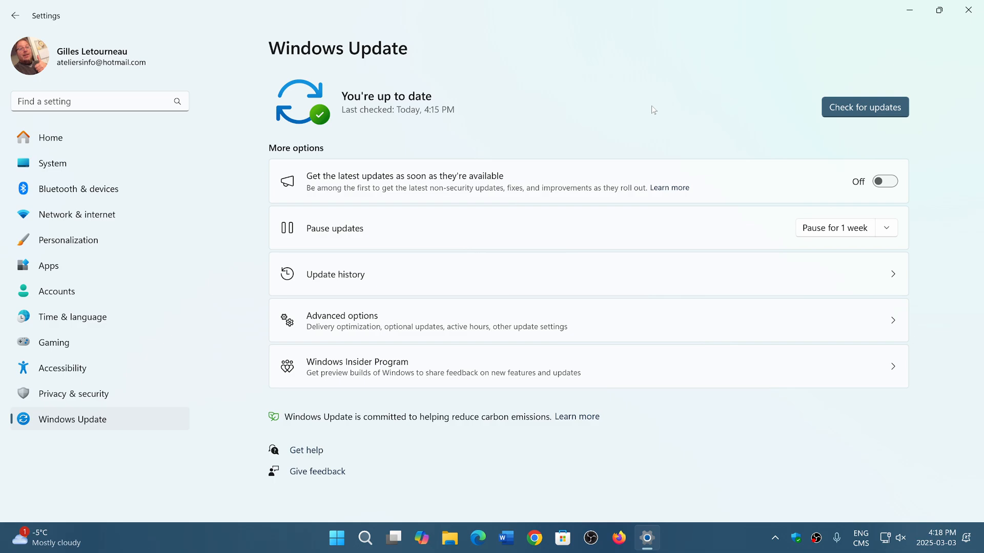
pyautogui.moveTo(971, 12)
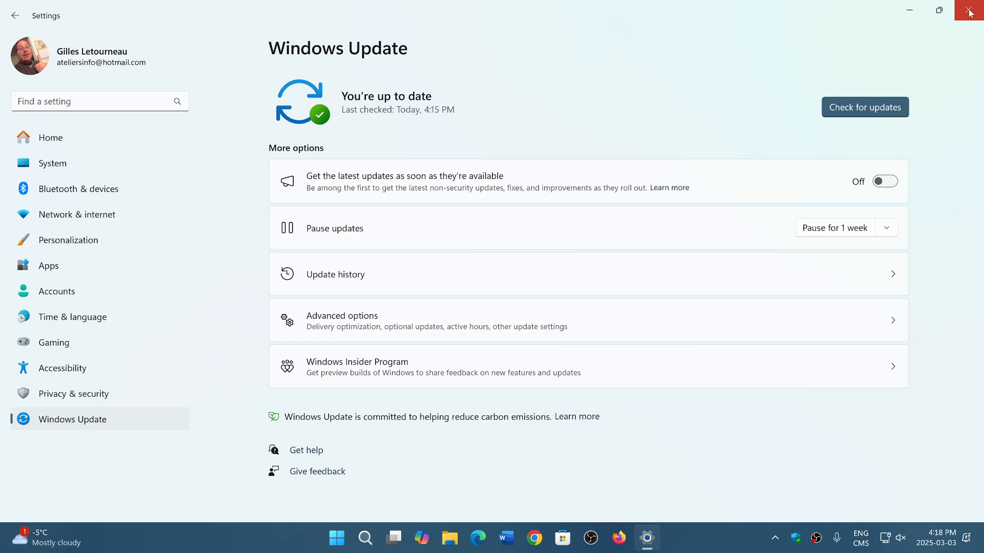
pyautogui.click(970, 11)
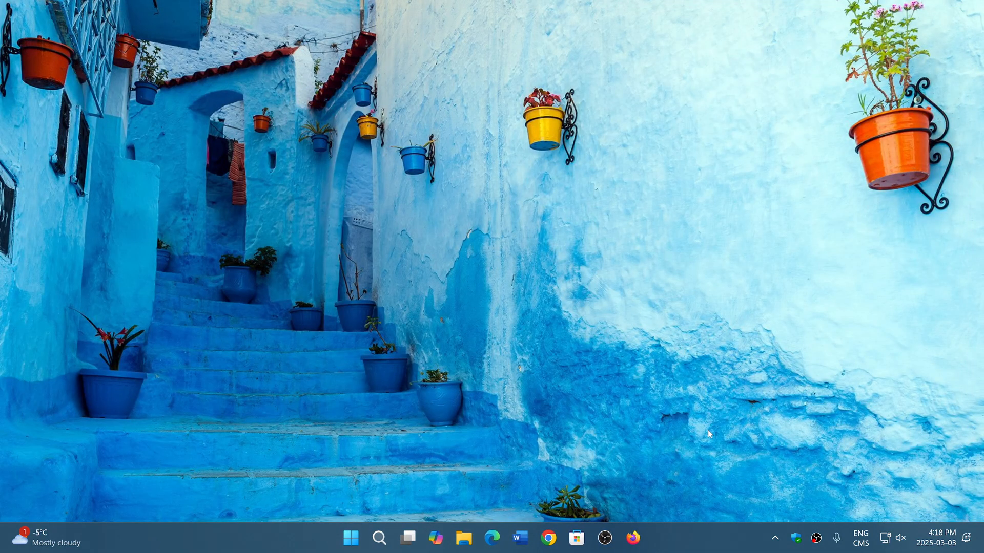